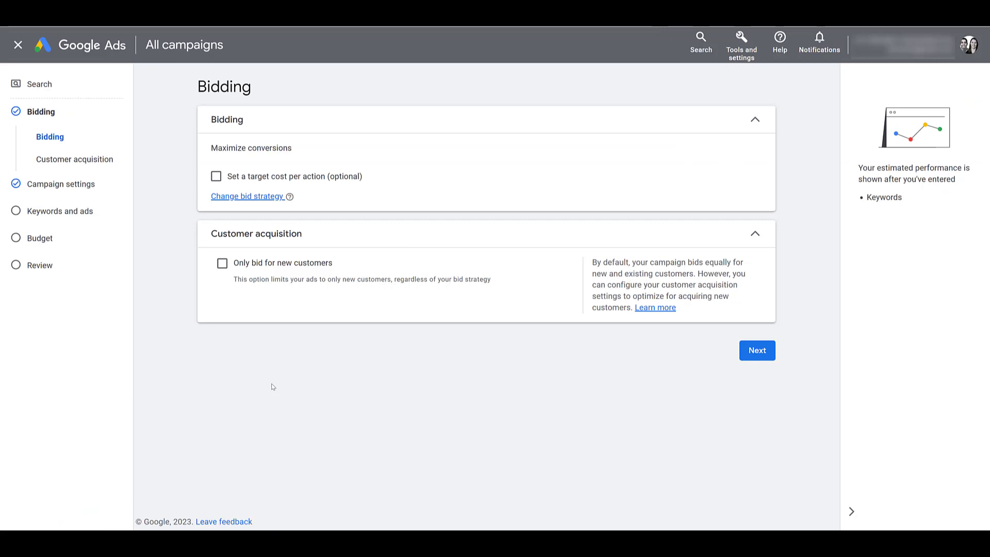
pyautogui.moveTo(248, 378)
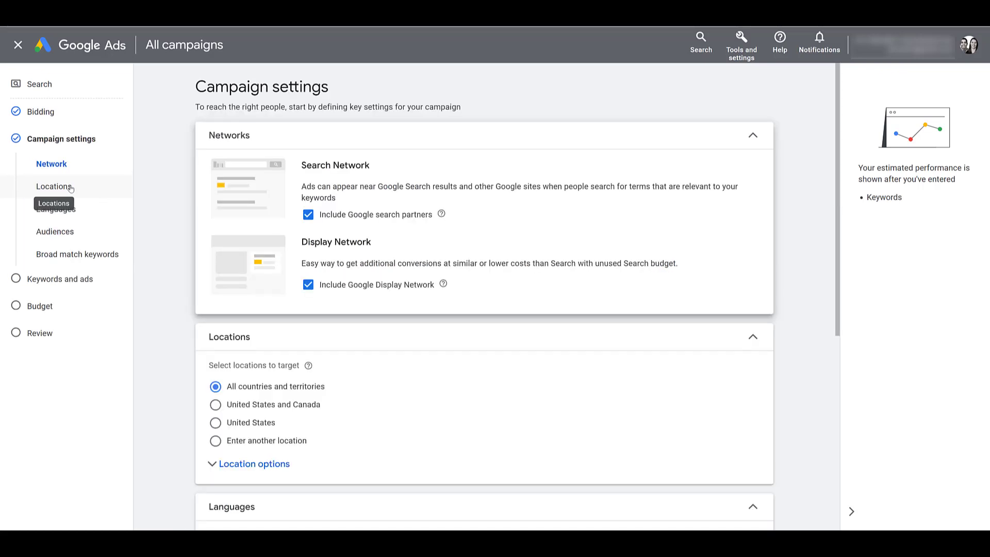
pyautogui.moveTo(244, 147)
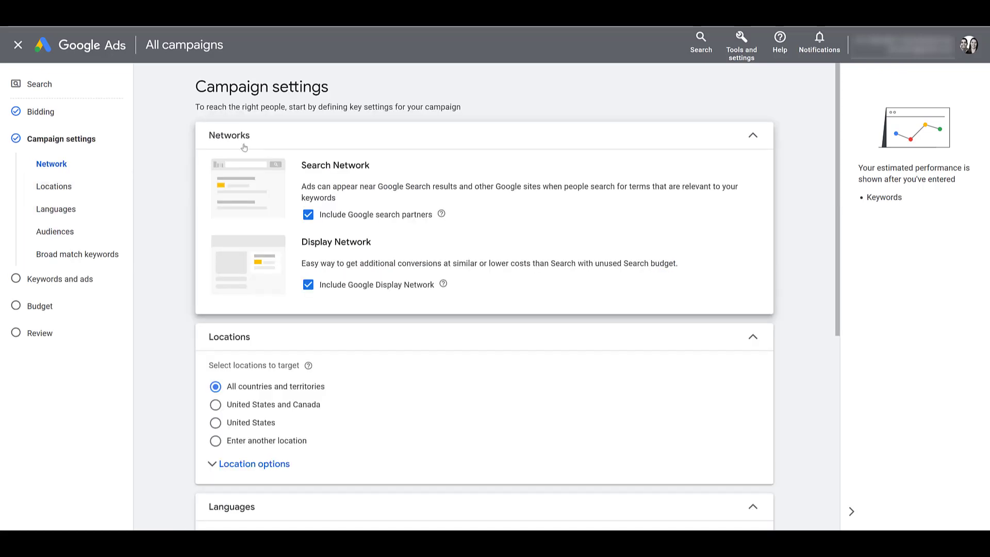
pyautogui.moveTo(171, 217)
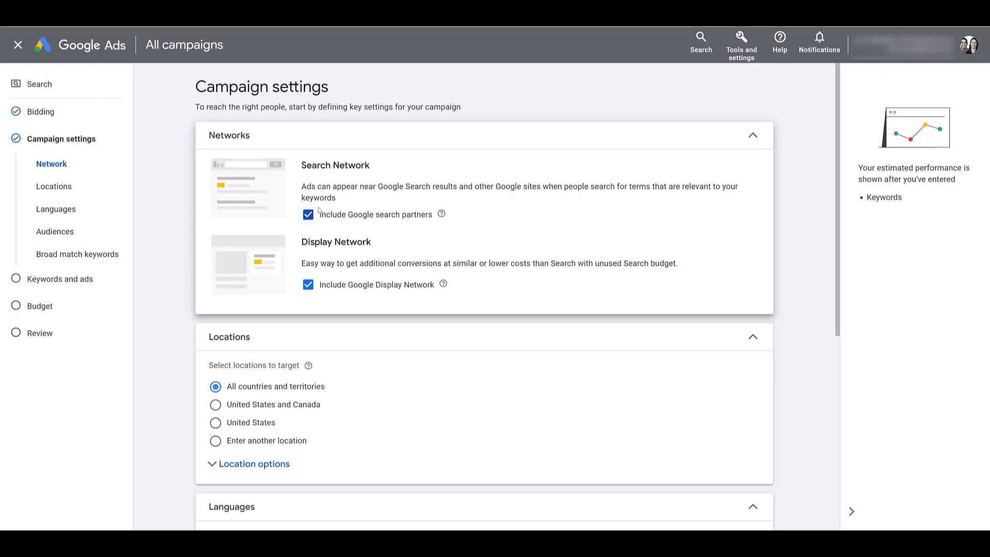
pyautogui.moveTo(156, 284)
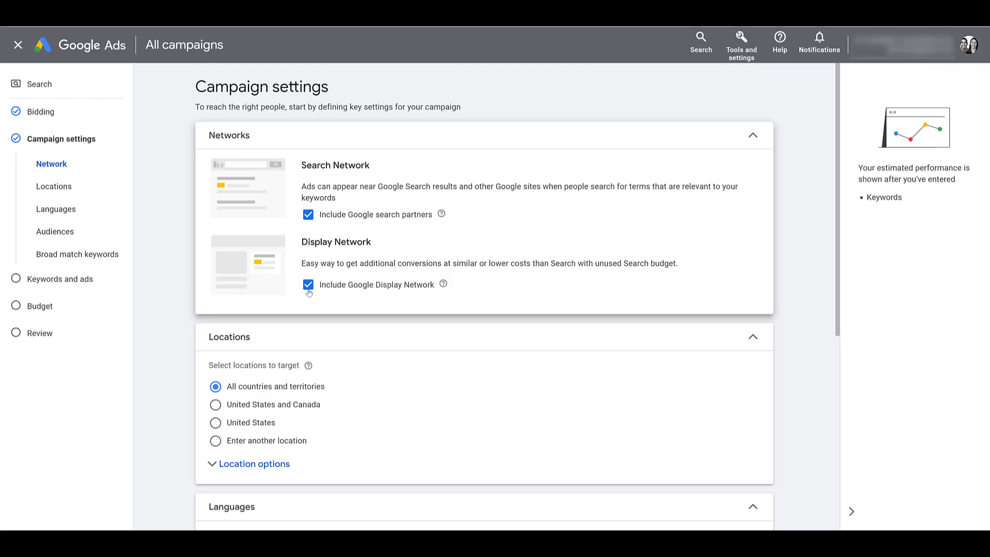
# - Uncheck Include Google Display Network, keeping search partners included
pyautogui.click(308, 285)
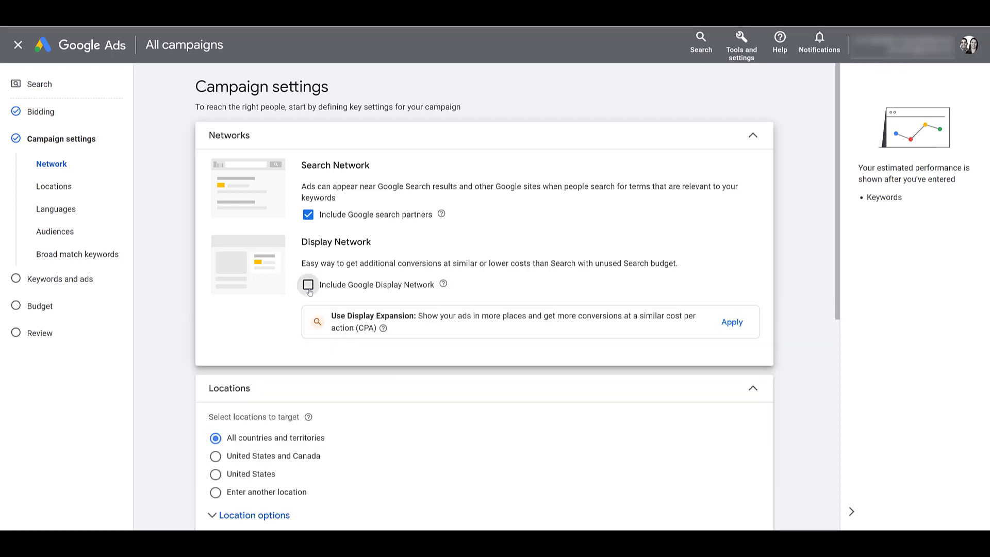
pyautogui.moveTo(361, 352)
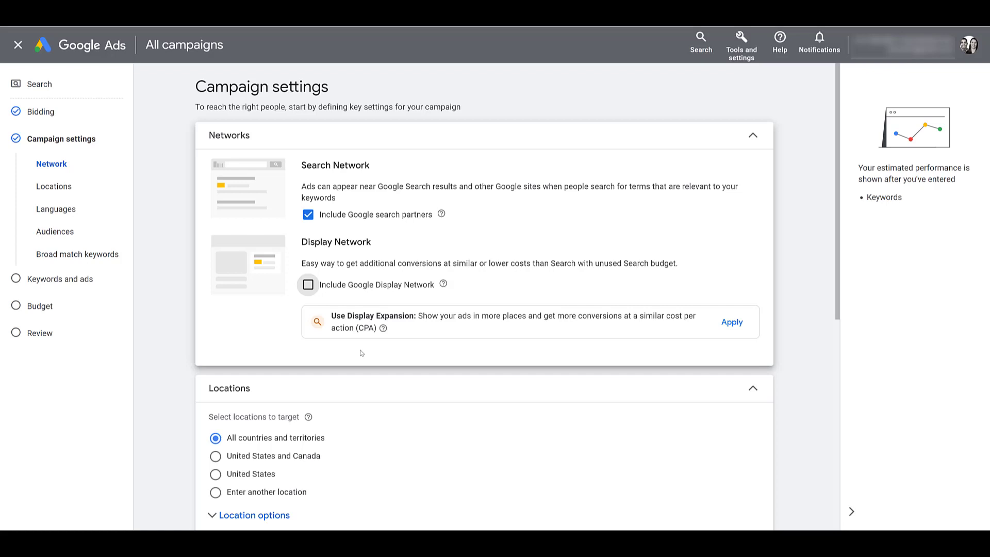
pyautogui.moveTo(491, 290)
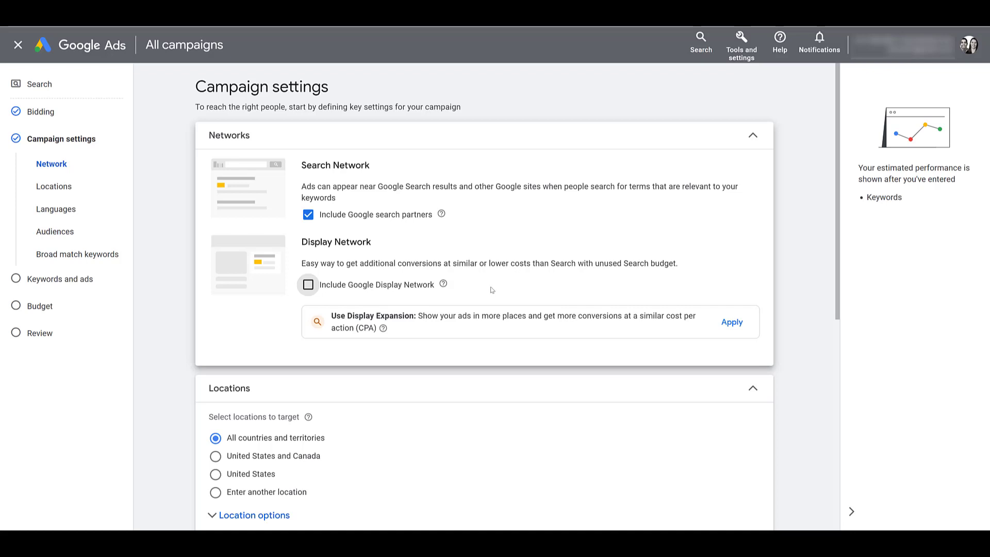
pyautogui.moveTo(465, 220)
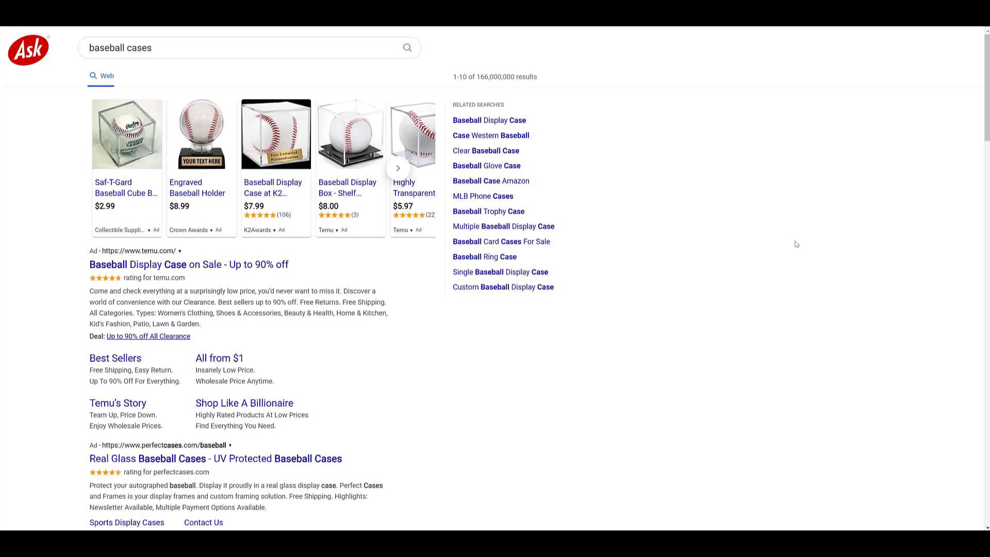
pyautogui.moveTo(70, 354)
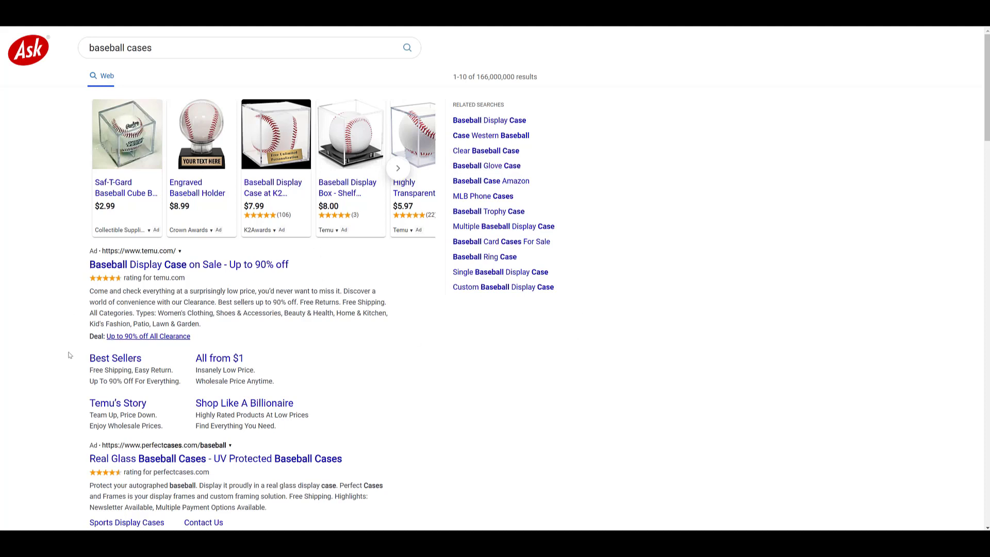
pyautogui.moveTo(262, 282)
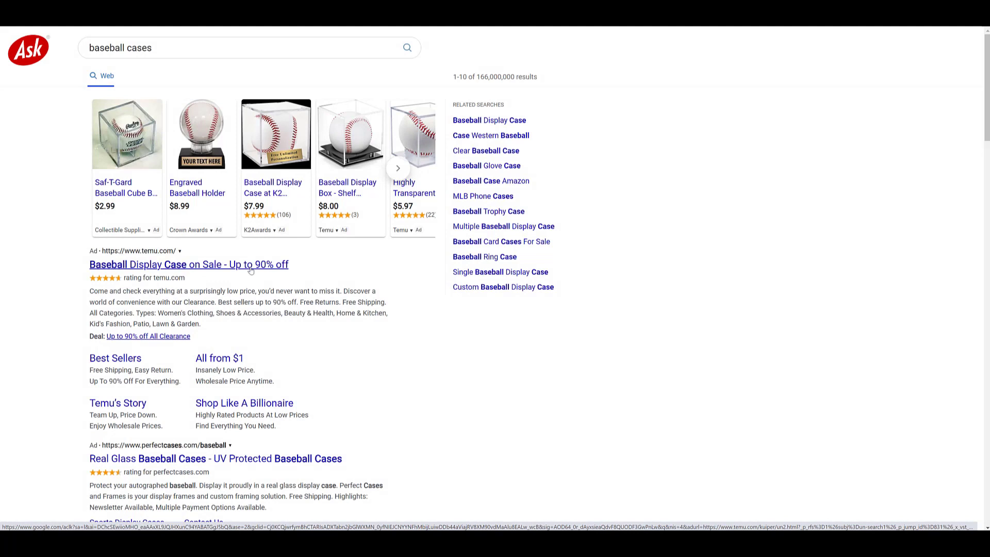
pyautogui.moveTo(521, 355)
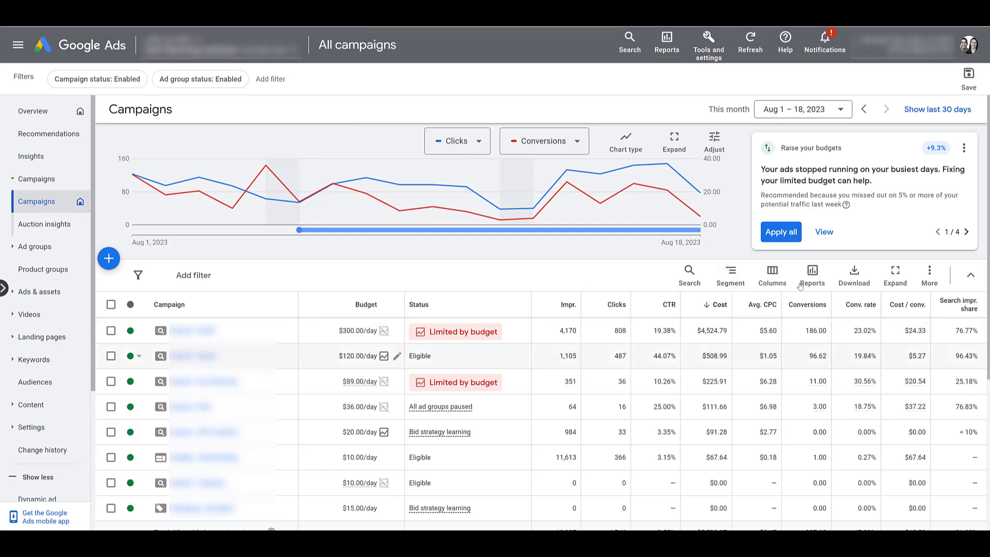
# - Segment the Campaigns table by Network (with search partners)
pyautogui.click(730, 275)
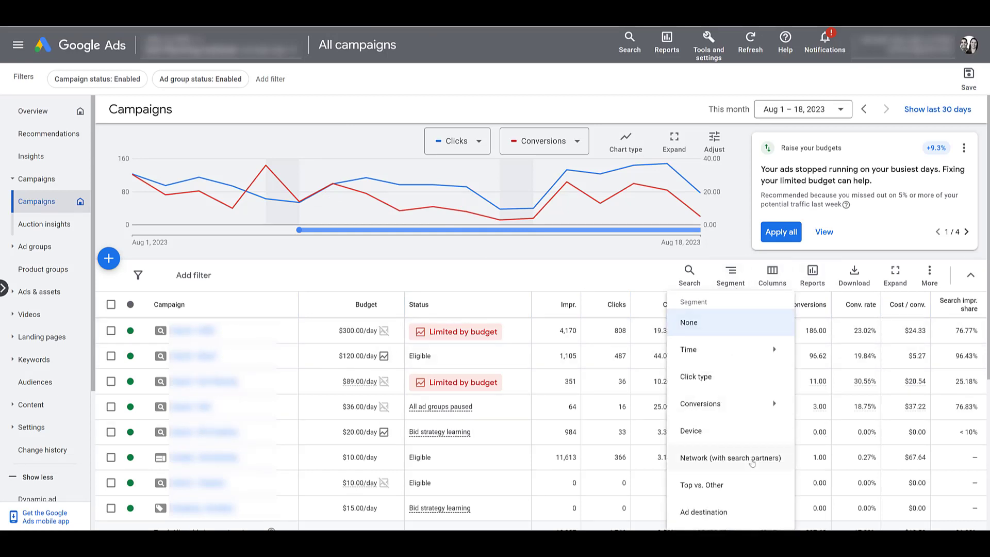
pyautogui.click(732, 457)
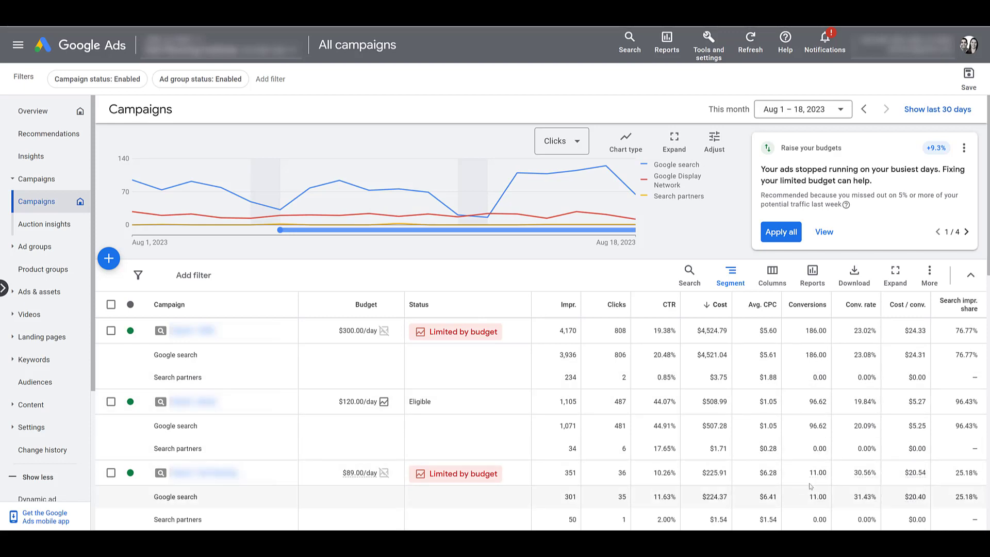
pyautogui.moveTo(715, 515)
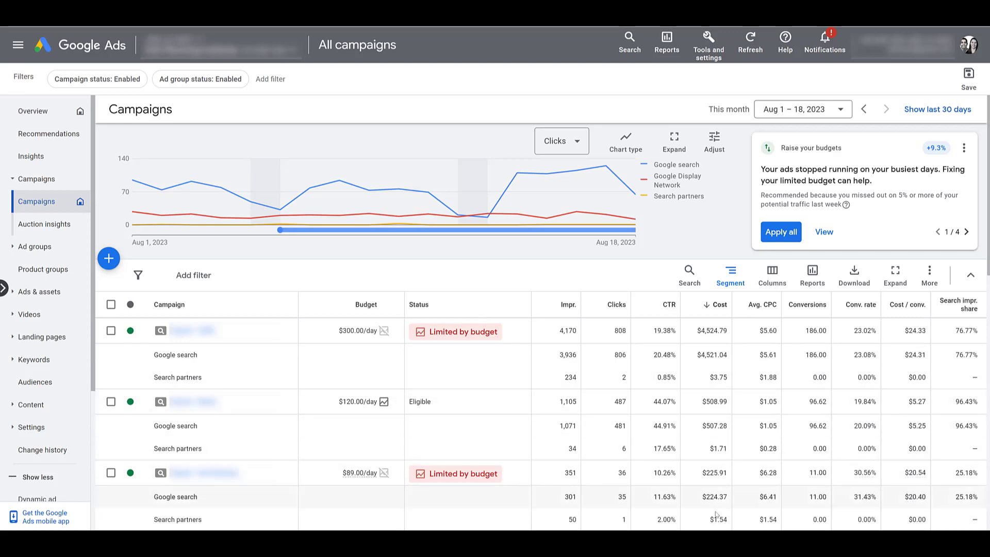
pyautogui.moveTo(629, 268)
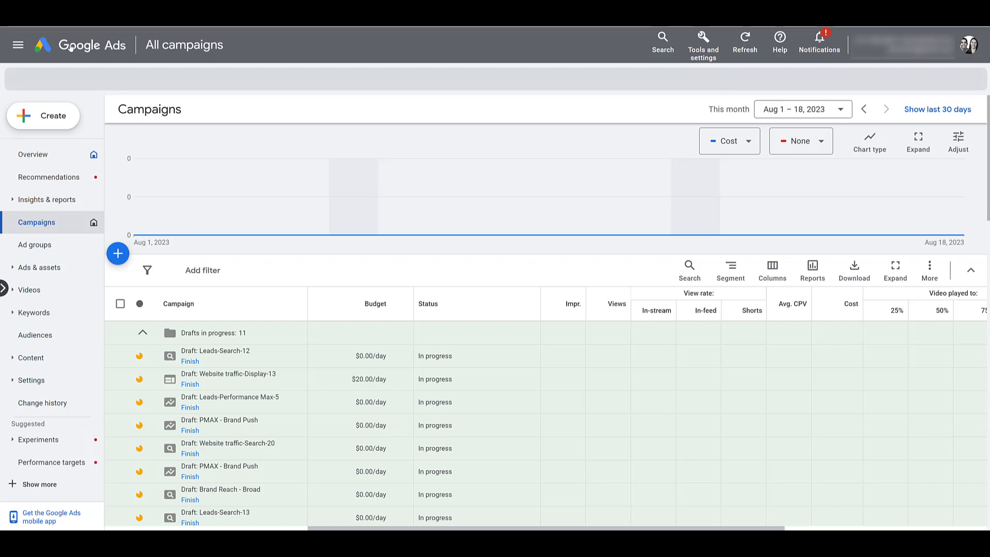
# - Start a new campaign from the Campaigns page
pyautogui.scroll(-3)
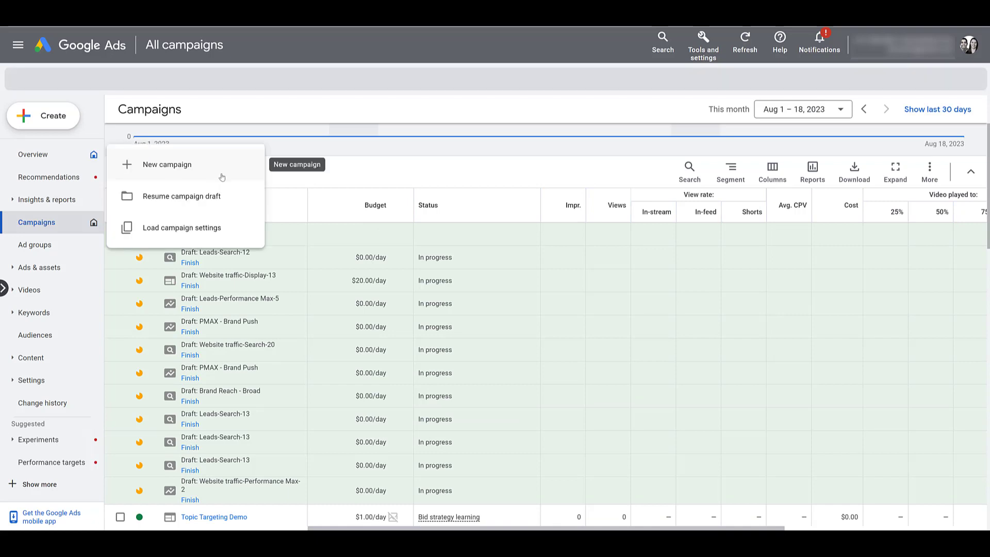
pyautogui.click(167, 164)
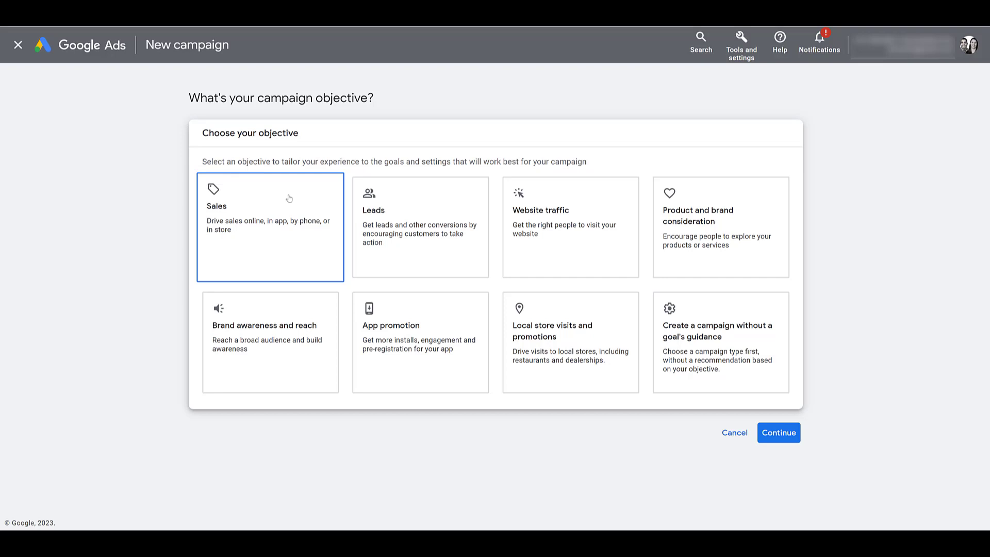
# - Pick the campaign objective and review the locked YouTube and video partner network settings
pyautogui.click(570, 226)
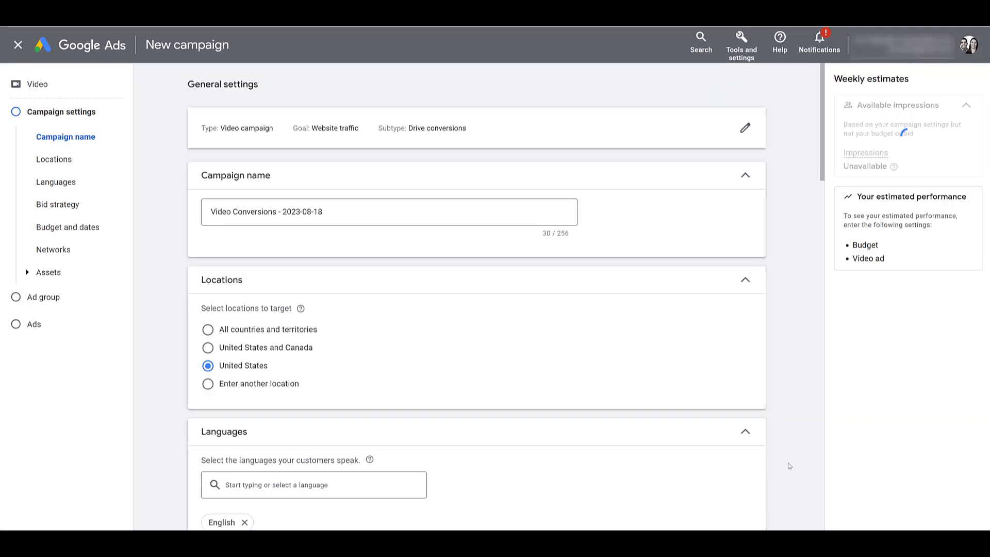
pyautogui.moveTo(53, 250)
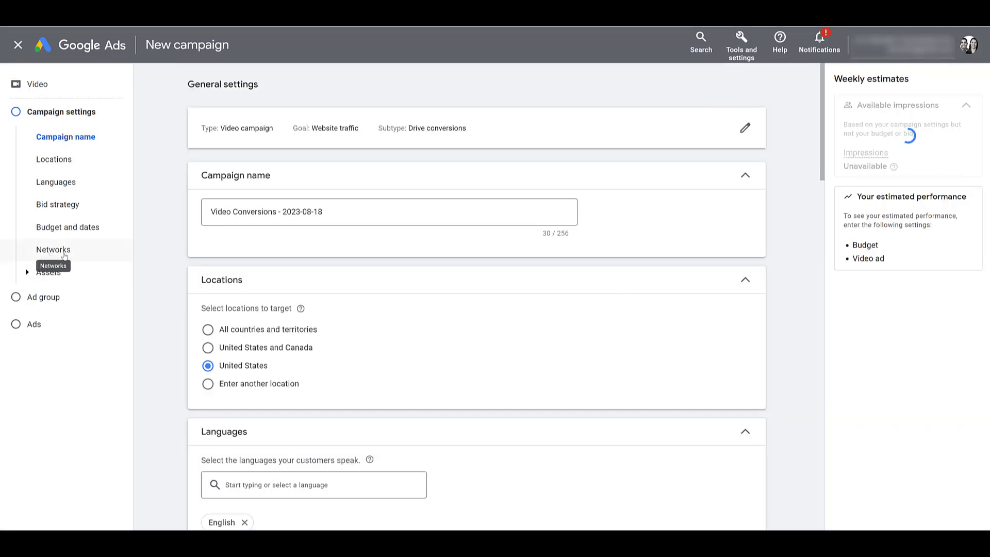
pyautogui.click(53, 249)
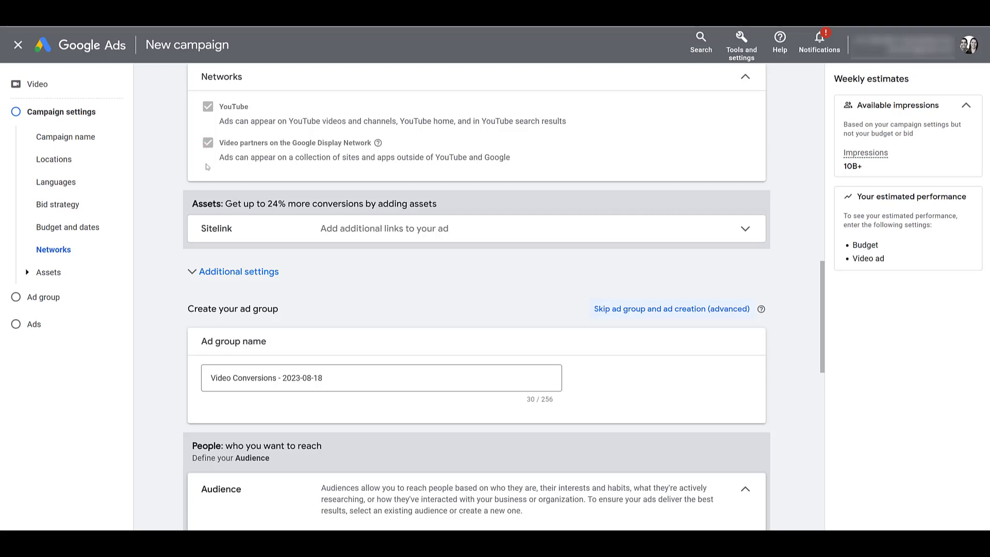
pyautogui.moveTo(467, 168)
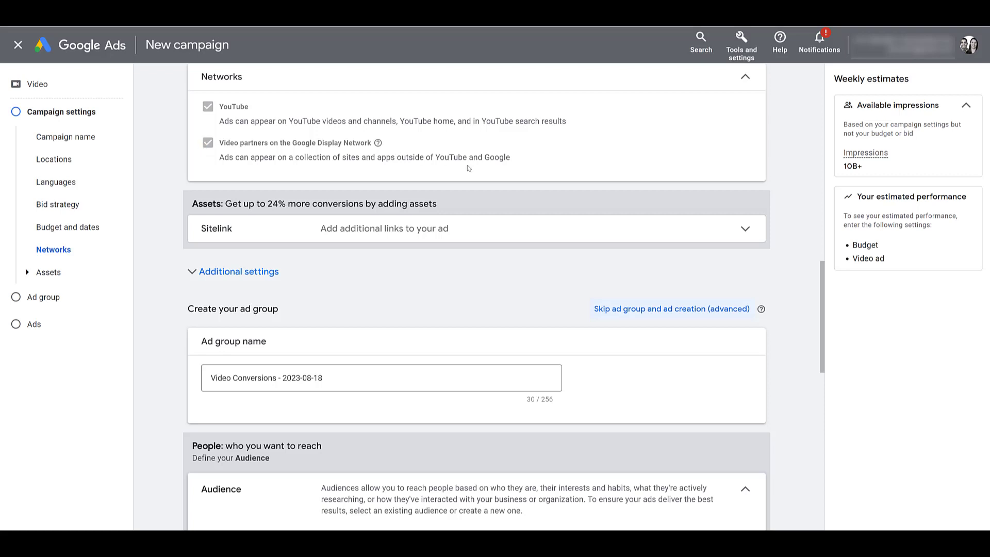
pyautogui.moveTo(302, 175)
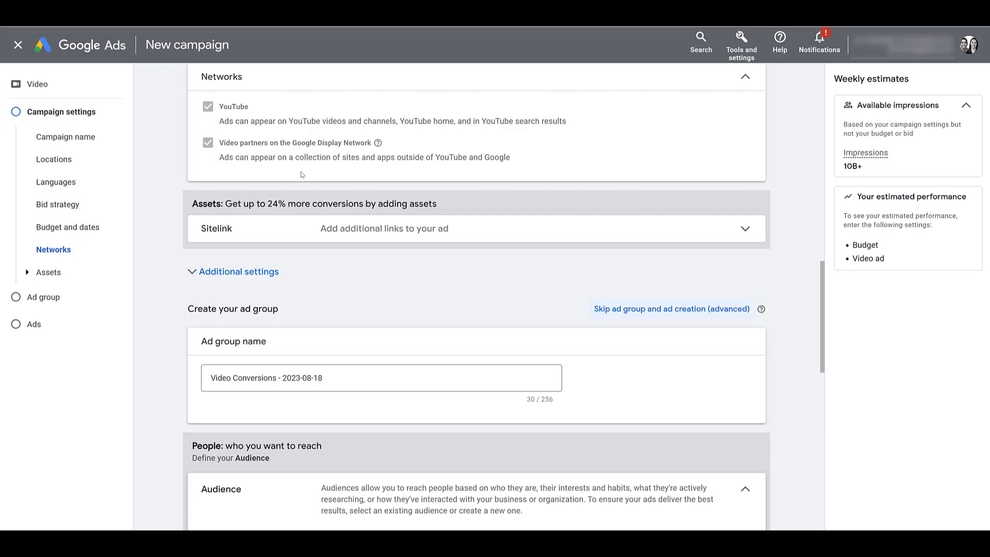
# - Choose 'Create a campaign without a goal's guidance' as the objective
pyautogui.scroll(-3)
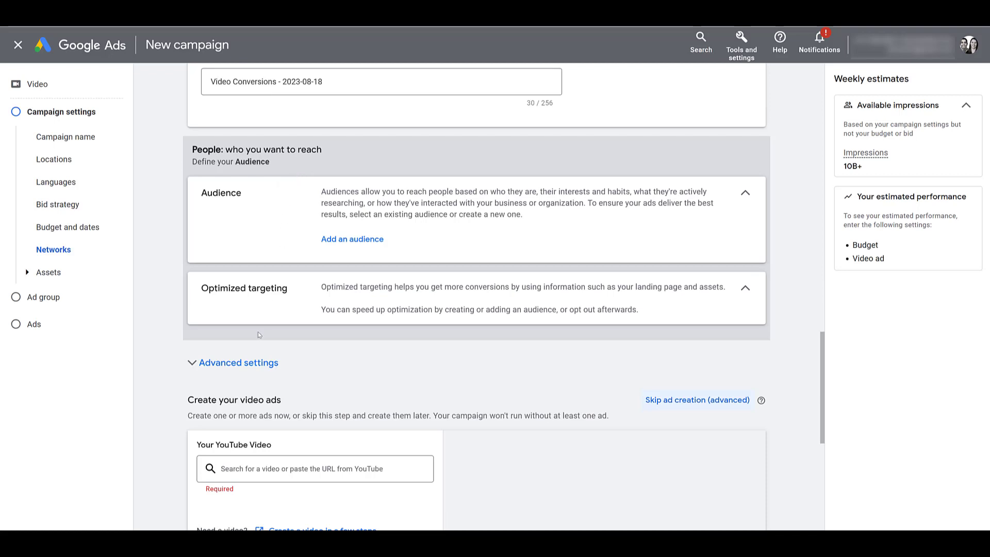
pyautogui.click(238, 363)
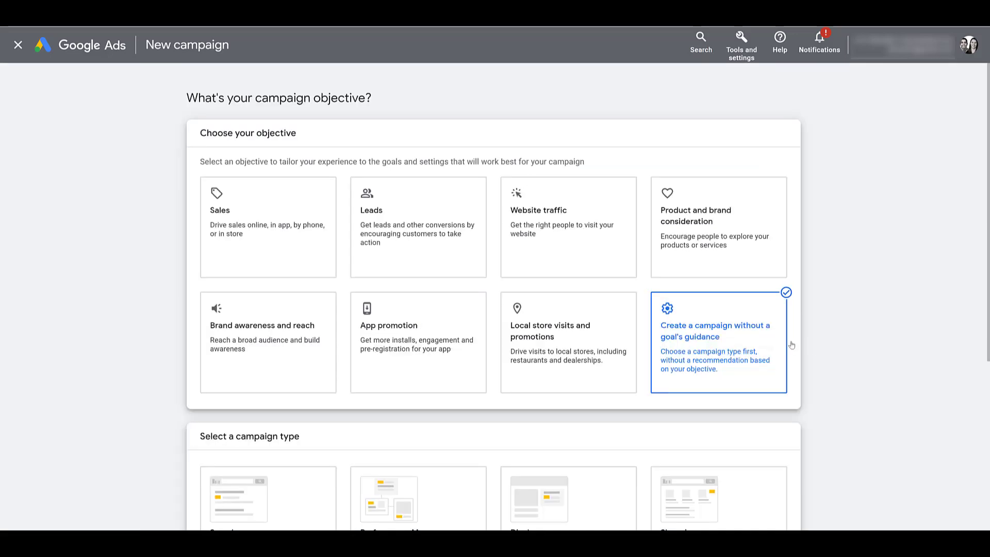
# - Confirm the Video subtype and uncheck Video partners on the Google Display Network
pyautogui.scroll(-3)
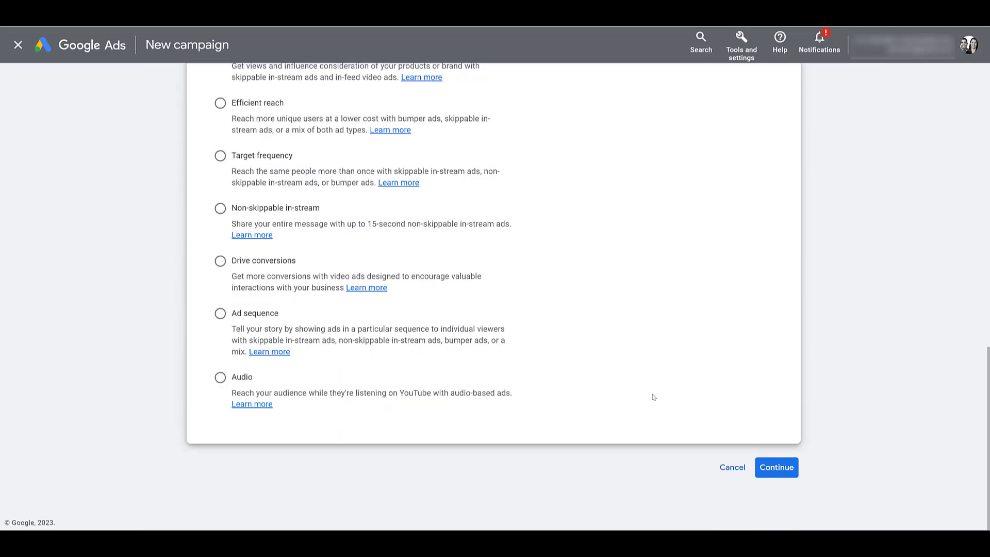
pyautogui.click(776, 467)
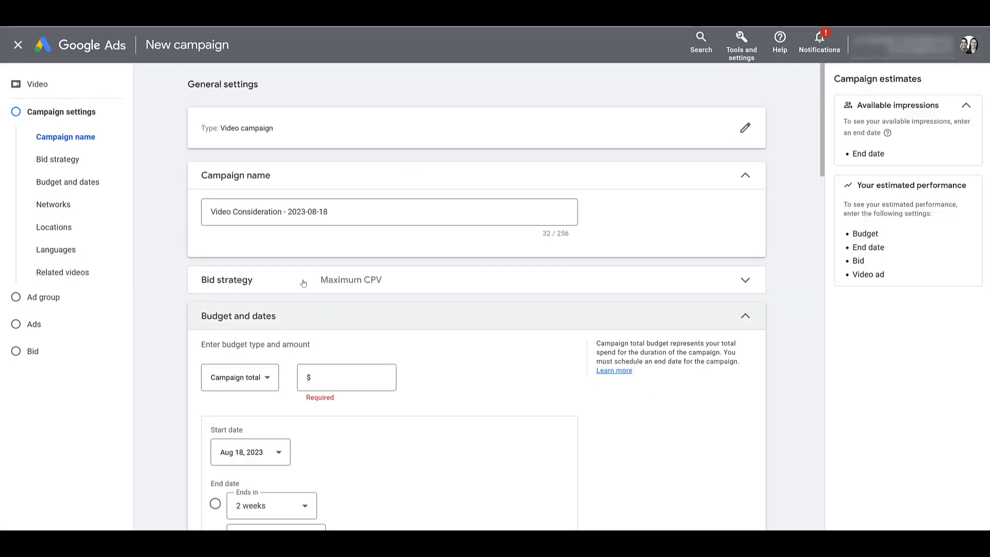
pyautogui.scroll(-3)
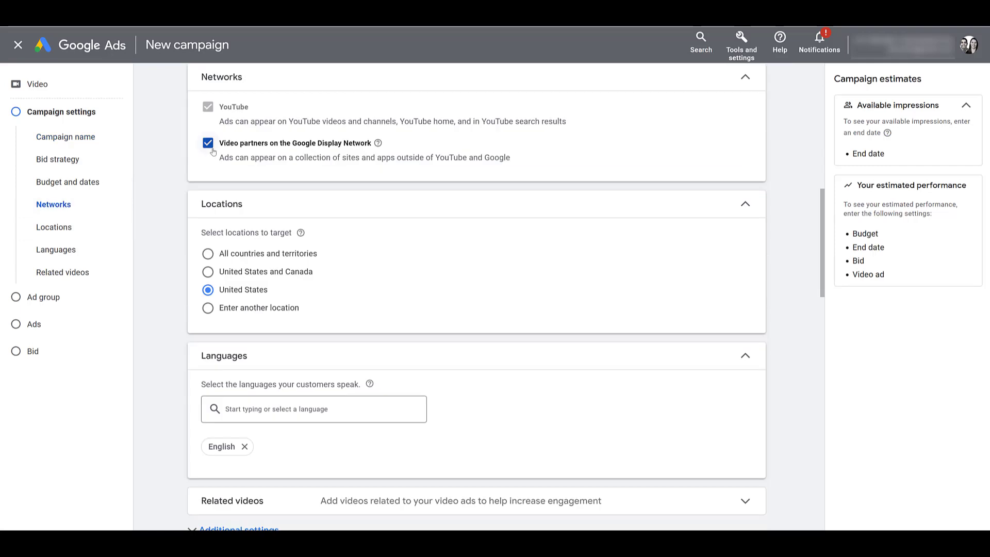
pyautogui.click(208, 143)
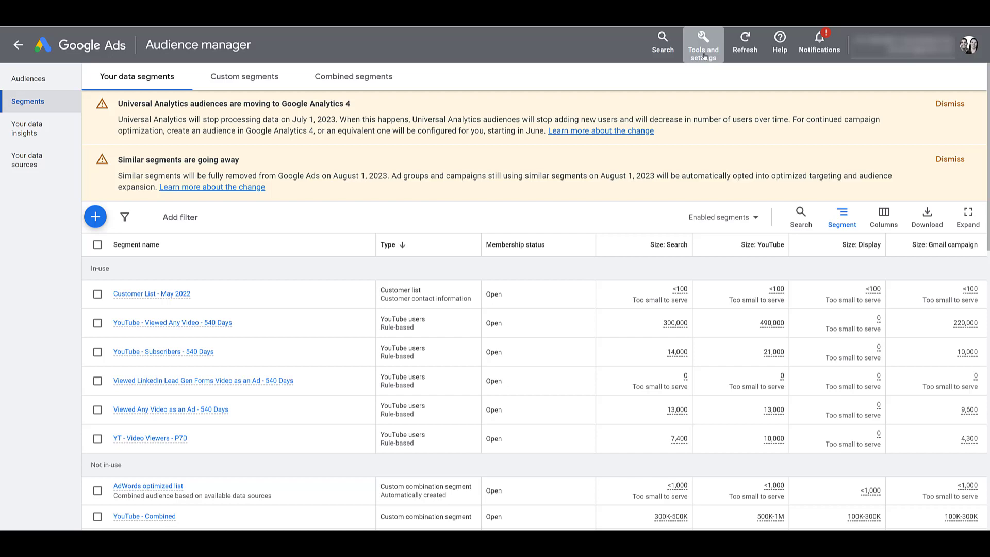
# - Open the Tools and settings menu
pyautogui.click(703, 44)
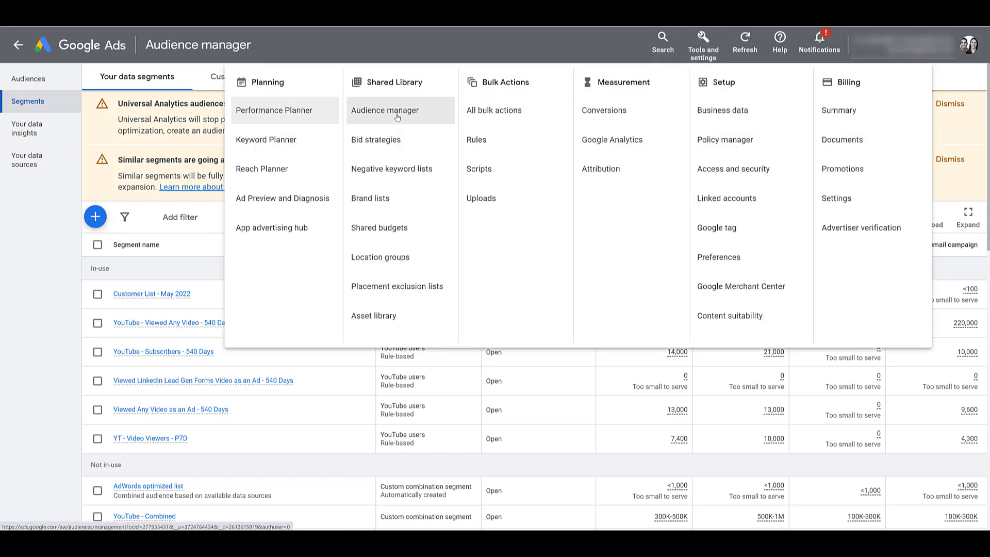
pyautogui.moveTo(261, 169)
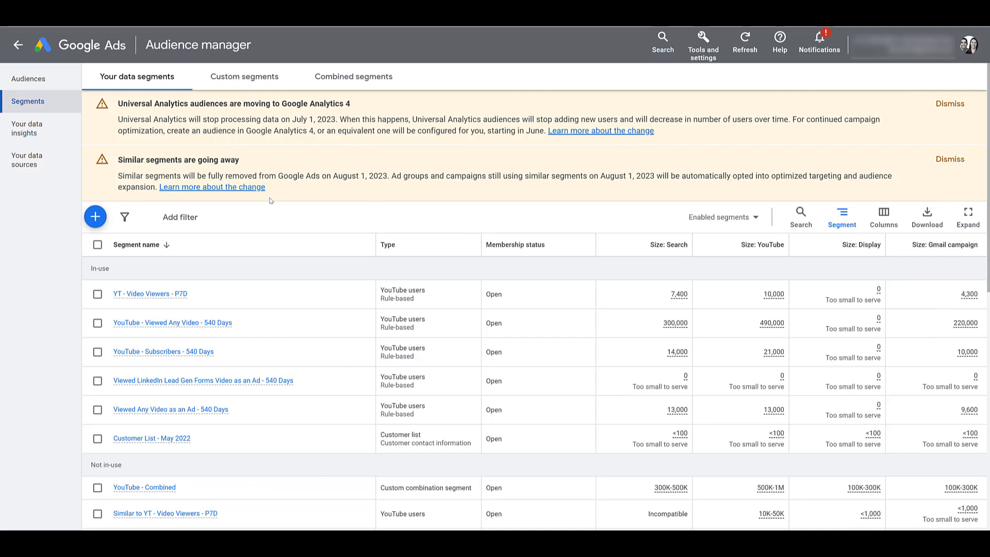
pyautogui.moveTo(338, 217)
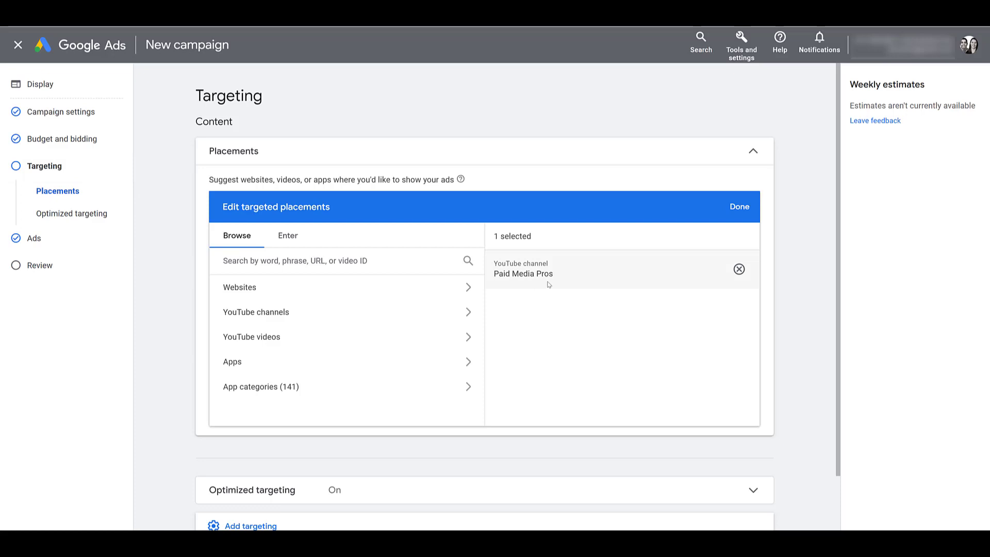
# - Scroll the Display targeting step toward the Optimized targeting row
pyautogui.scroll(-3)
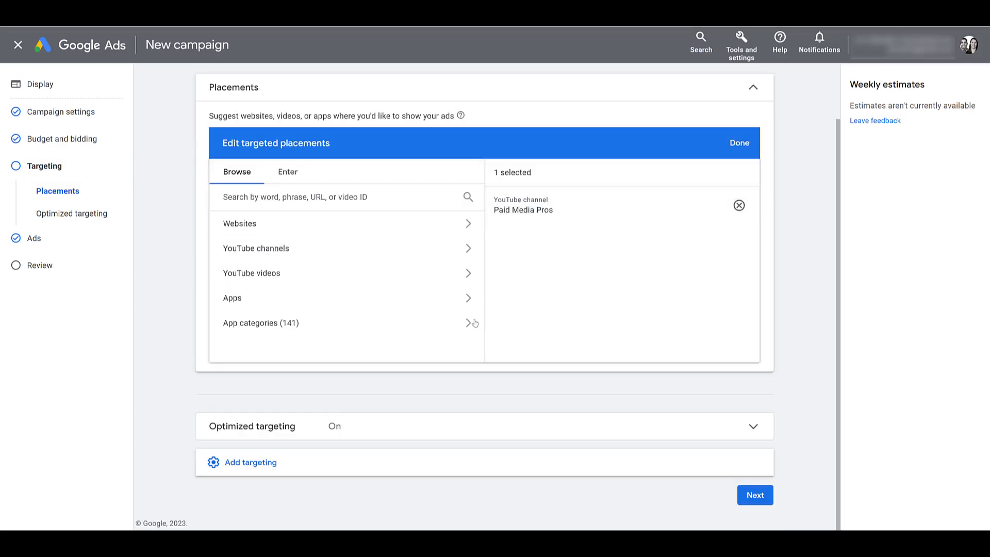
pyautogui.moveTo(370, 430)
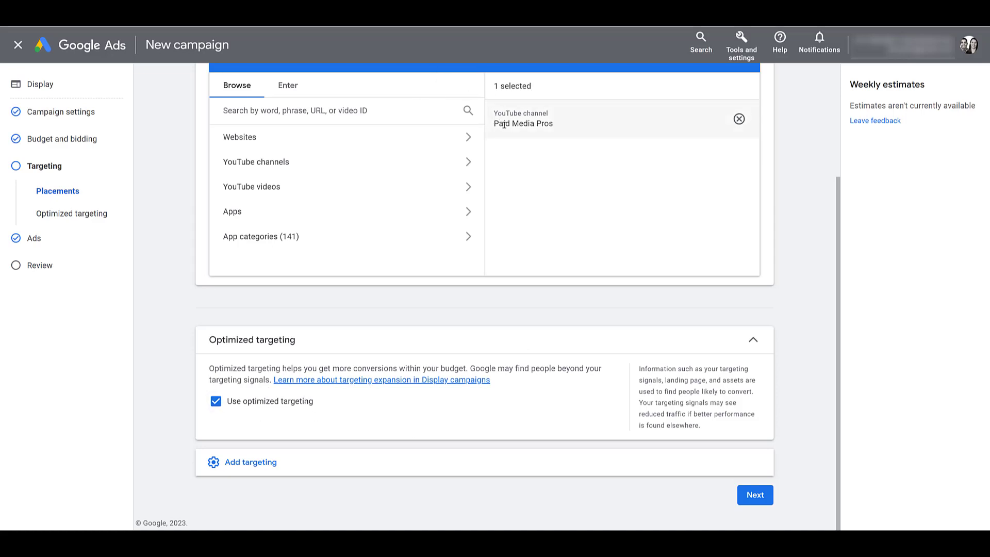
pyautogui.moveTo(551, 137)
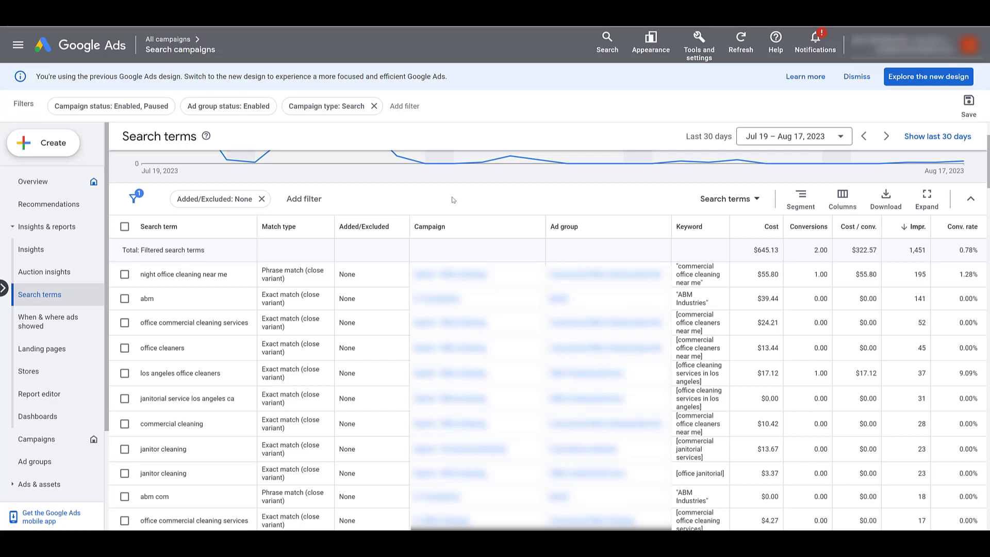
pyautogui.moveTo(303, 254)
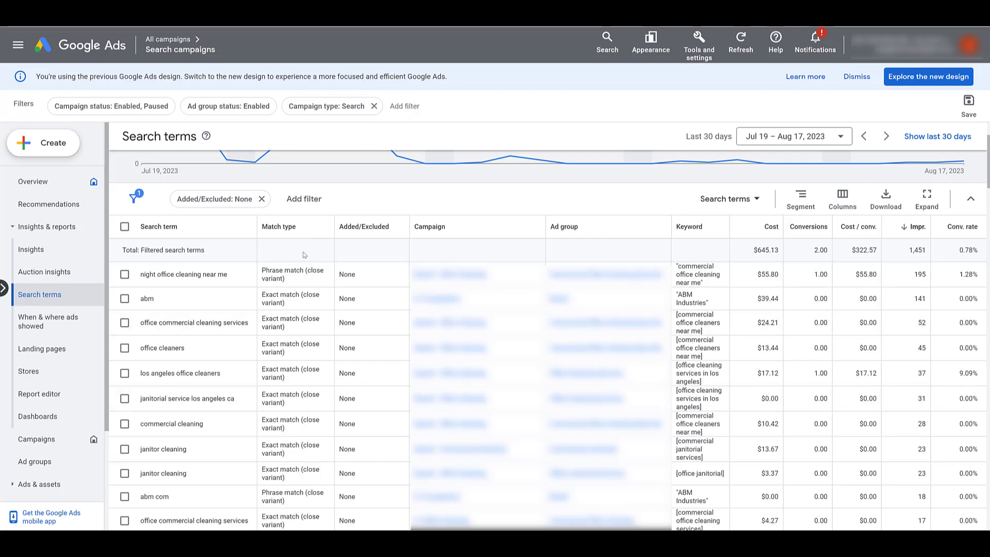
pyautogui.moveTo(424, 197)
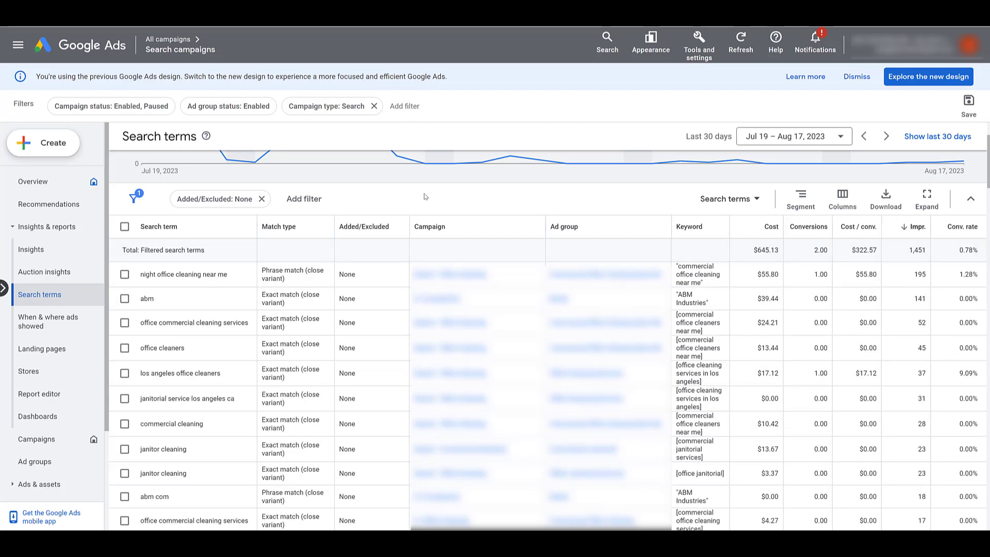